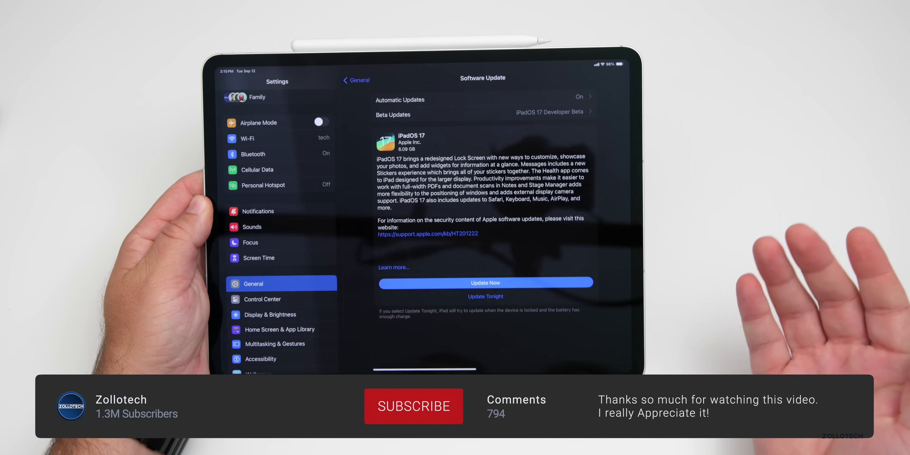
Enter Lock Screen customization and choose a new colour for the clock text.
click(413, 405)
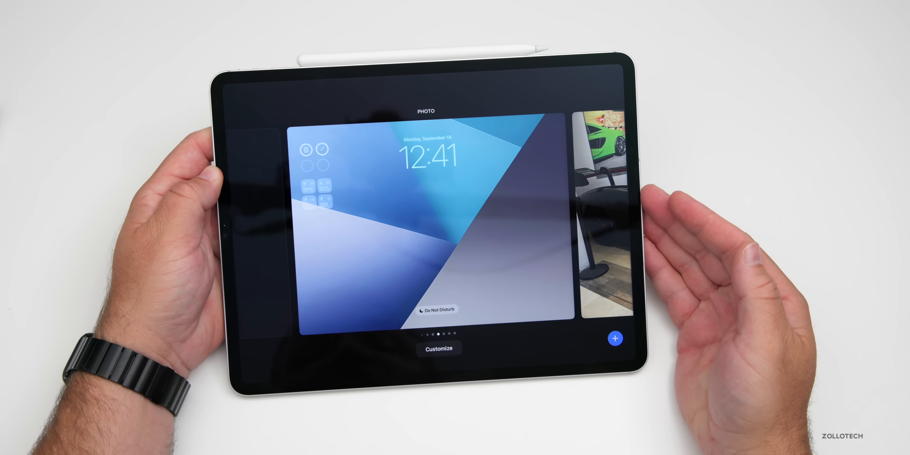
click(439, 349)
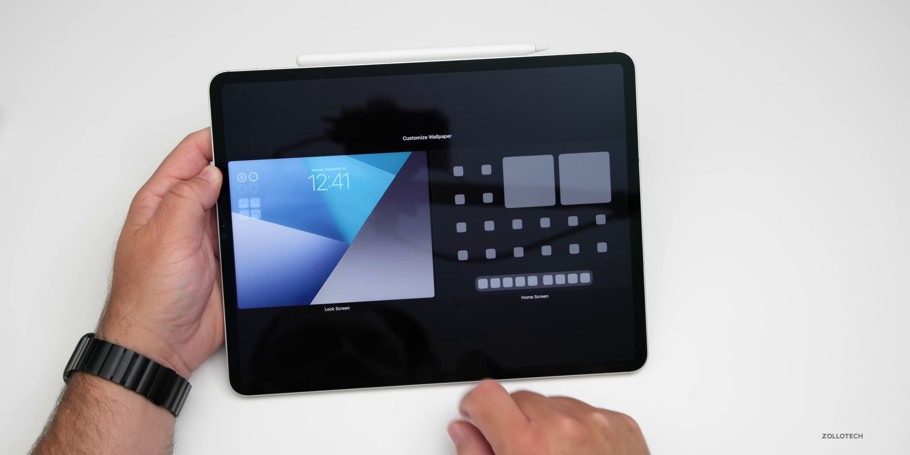
click(336, 227)
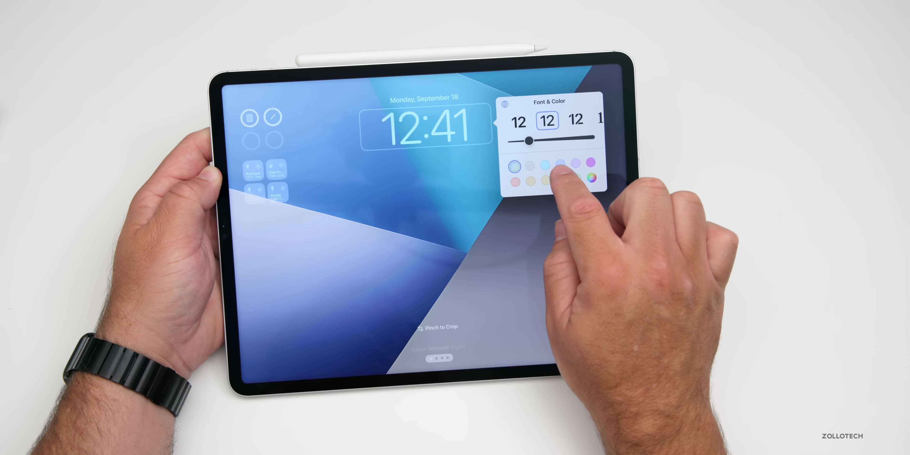
click(543, 165)
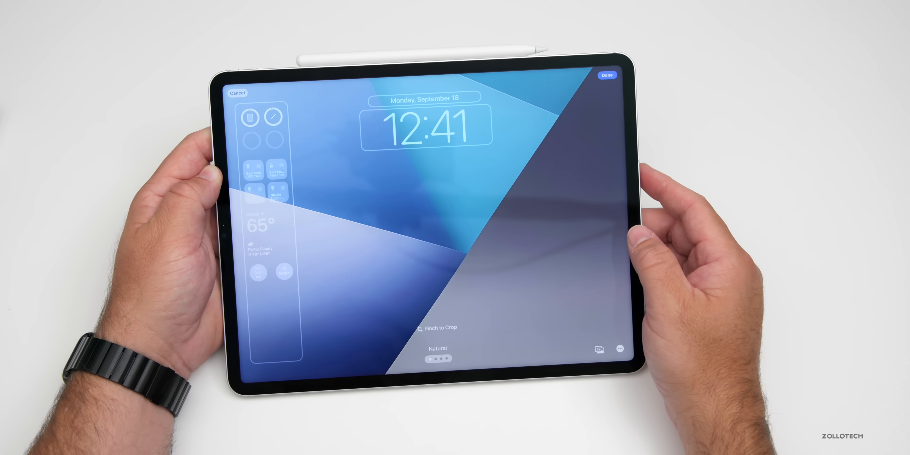
Save the customized lock screen with Done and swipe the gallery to the Add New slot.
scroll(left, 3)
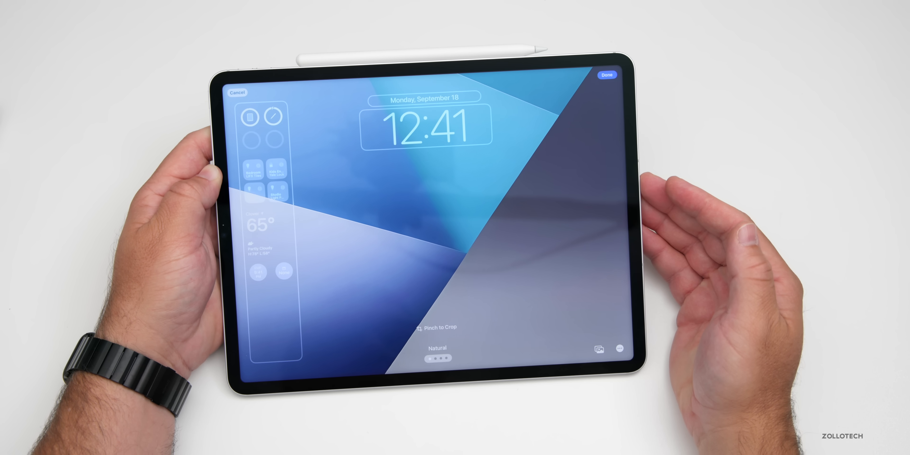
click(606, 75)
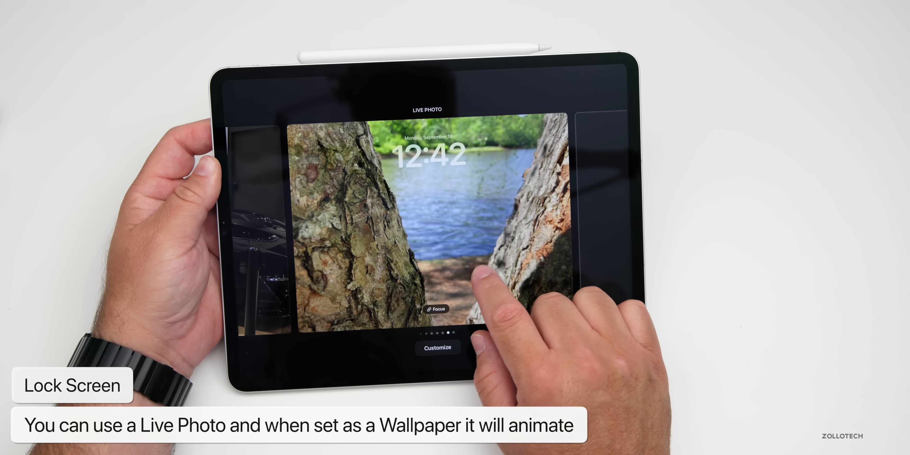
scroll(left, 3)
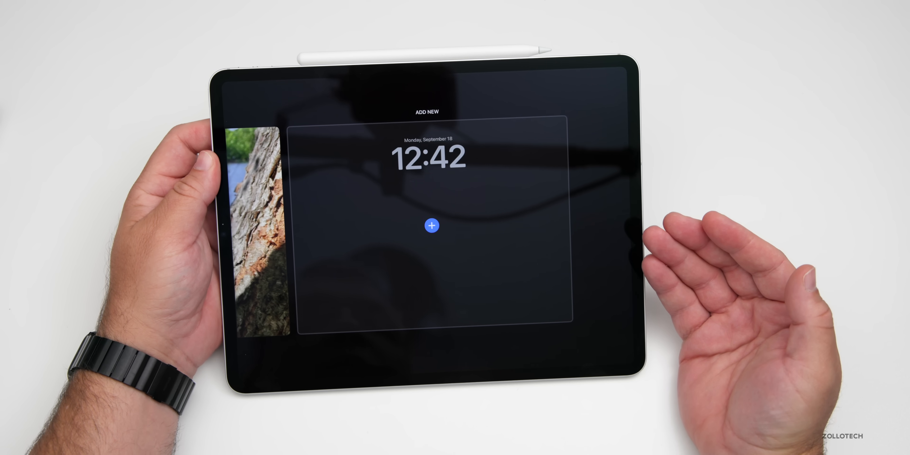
Add a new kaleidoscope wallpaper and pick its colour treatment among Pair, Color, Gradient, Photo and Blur.
click(431, 225)
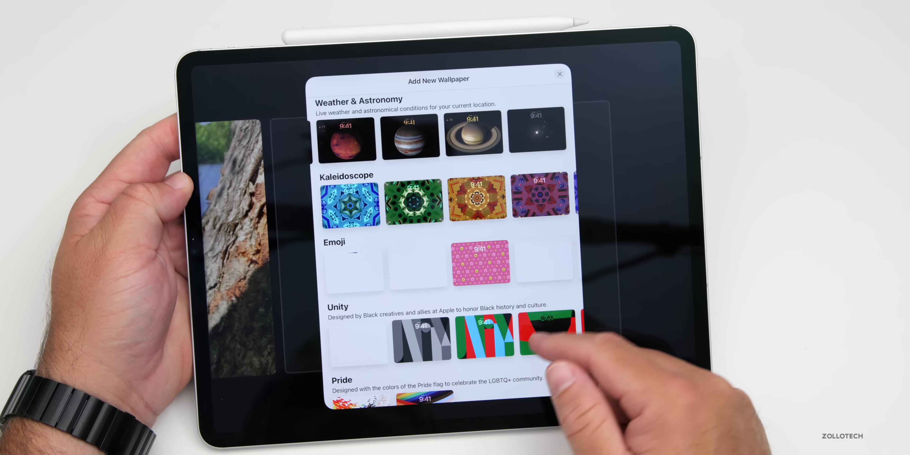
scroll(down, 3)
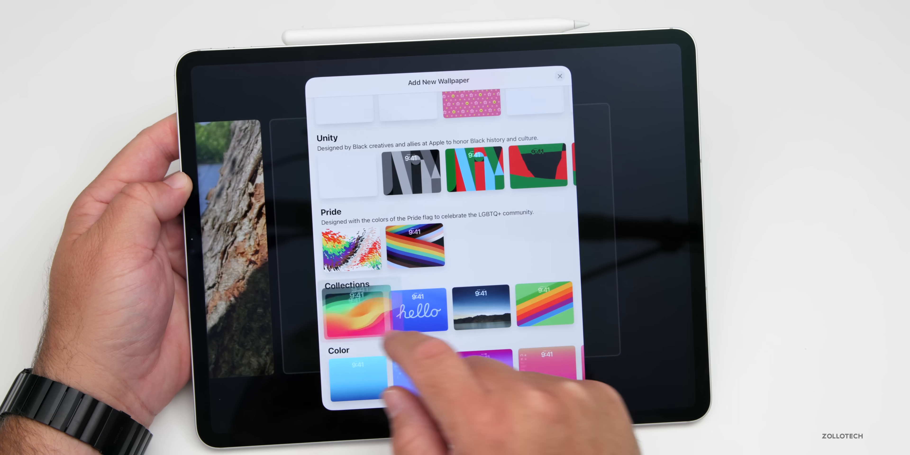
click(356, 308)
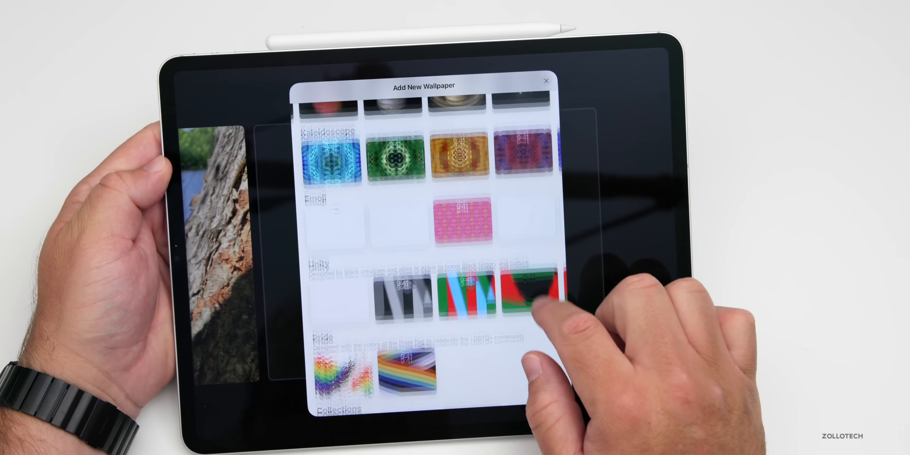
click(328, 157)
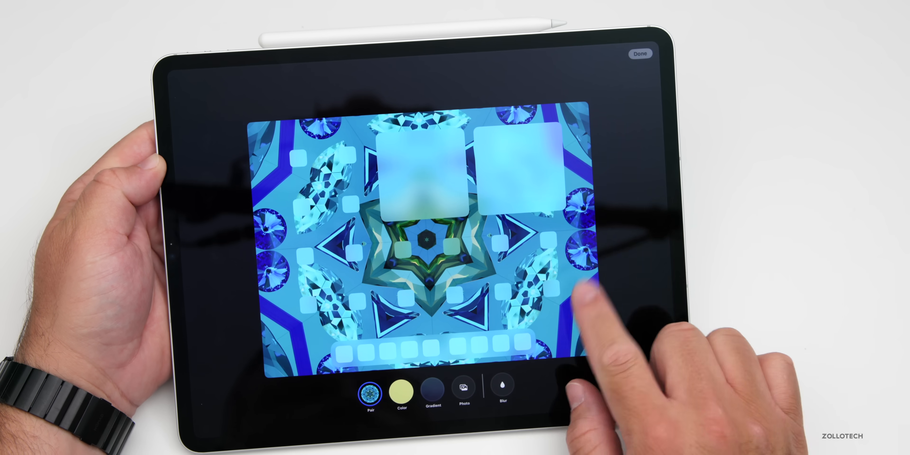
click(640, 53)
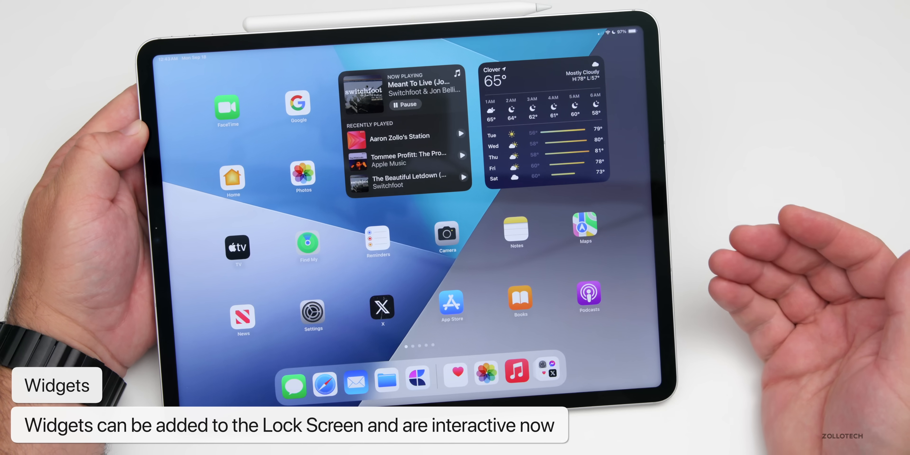
Finish the wallpaper editor and return to the Home Screen with Now Playing and Weather widgets.
click(403, 105)
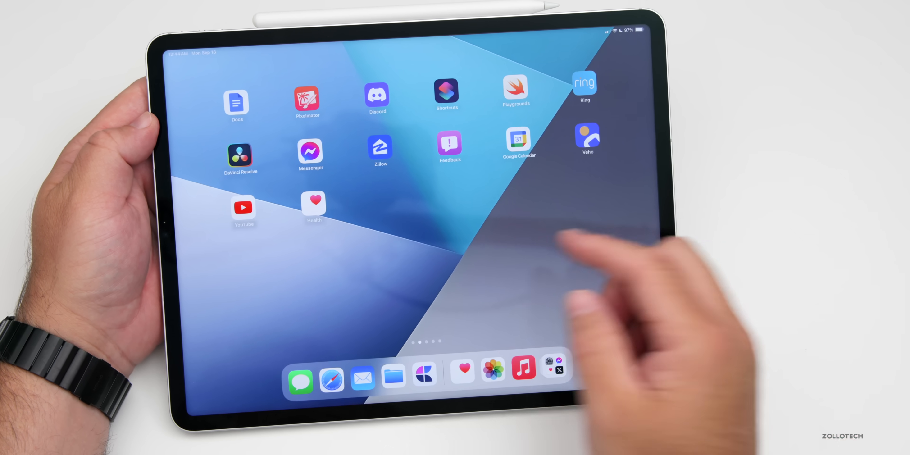
click(313, 206)
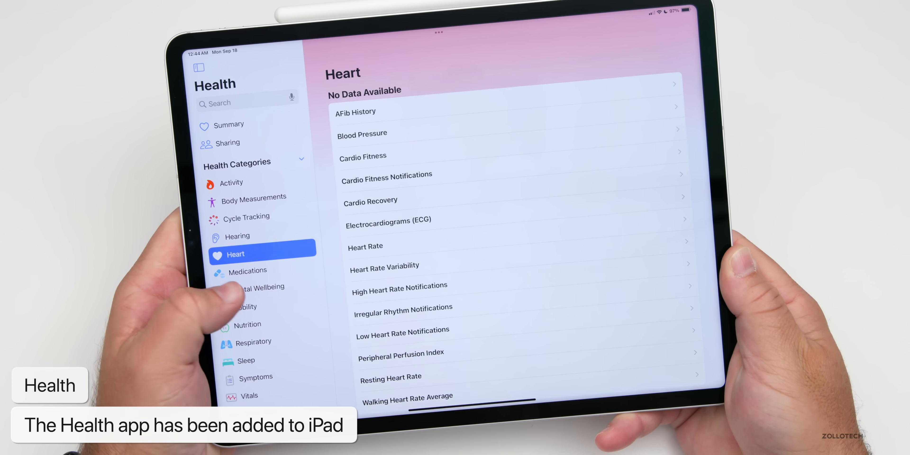
click(253, 278)
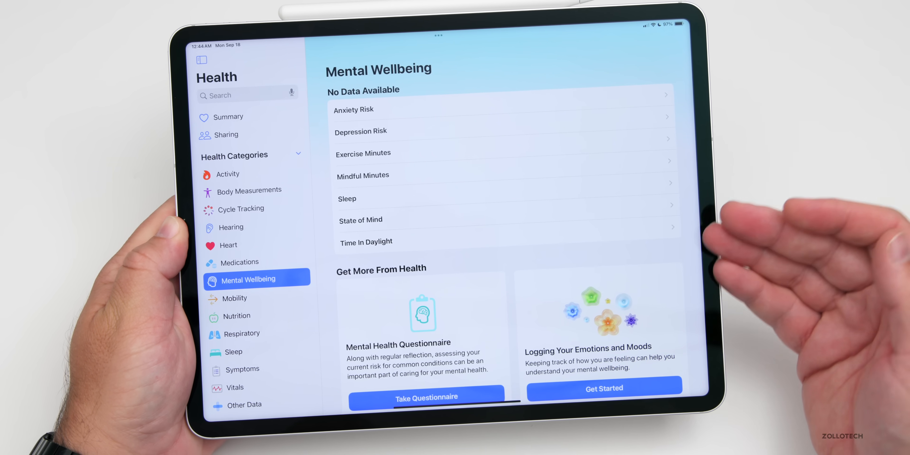
click(360, 219)
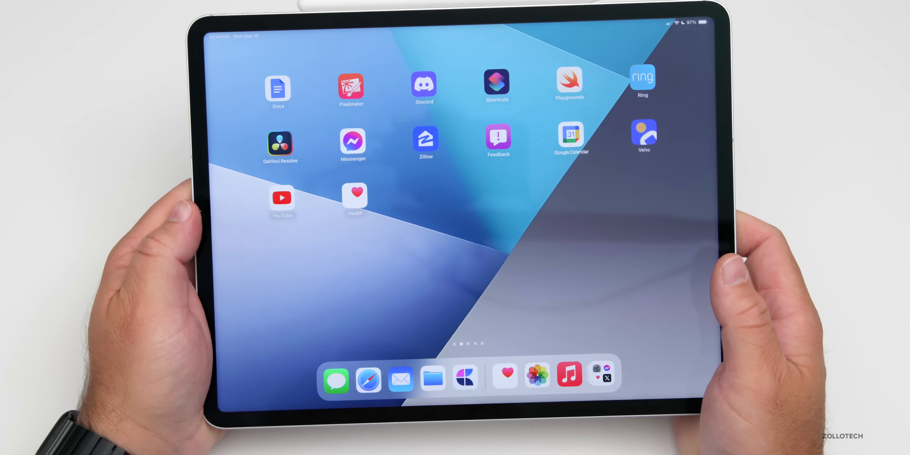
scroll(left, 3)
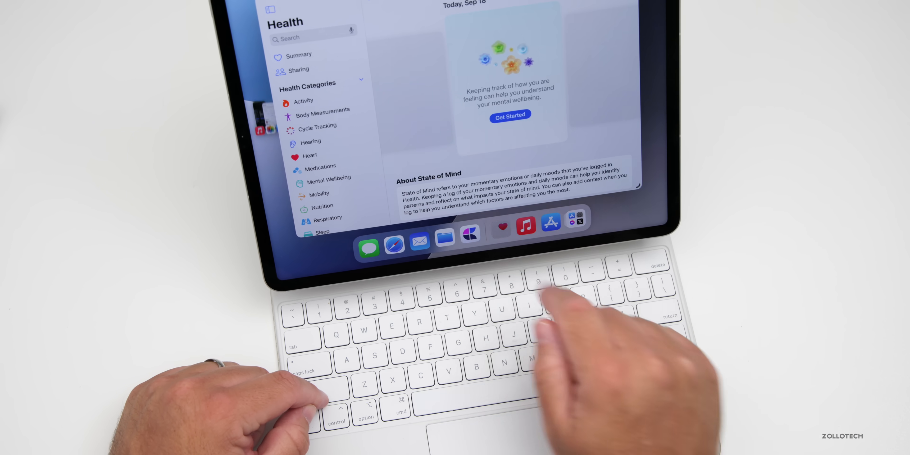
Show Health's State of Mind page with the Dock over it using the Magic Keyboard.
click(524, 225)
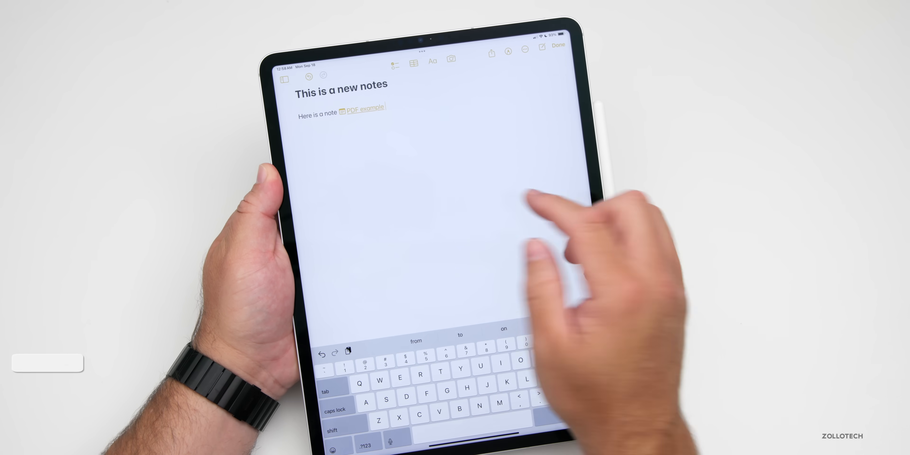
Start a new note titled 'This is a new notes' with body 'Here is a note' linking the PDF example.
click(364, 108)
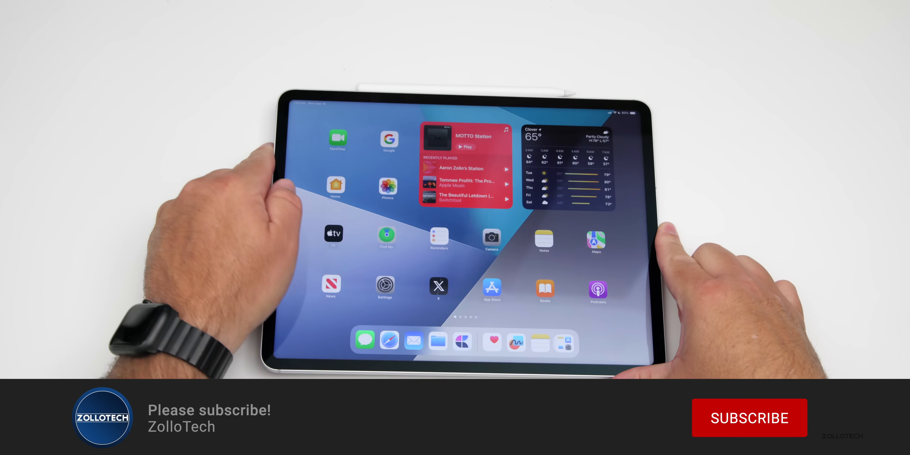
Close Notes and return to the Home Screen showing the music and weather widgets.
click(749, 418)
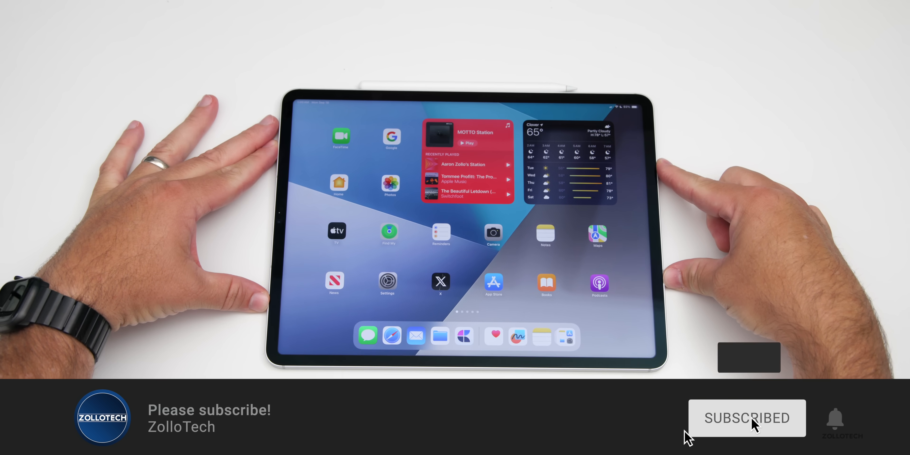